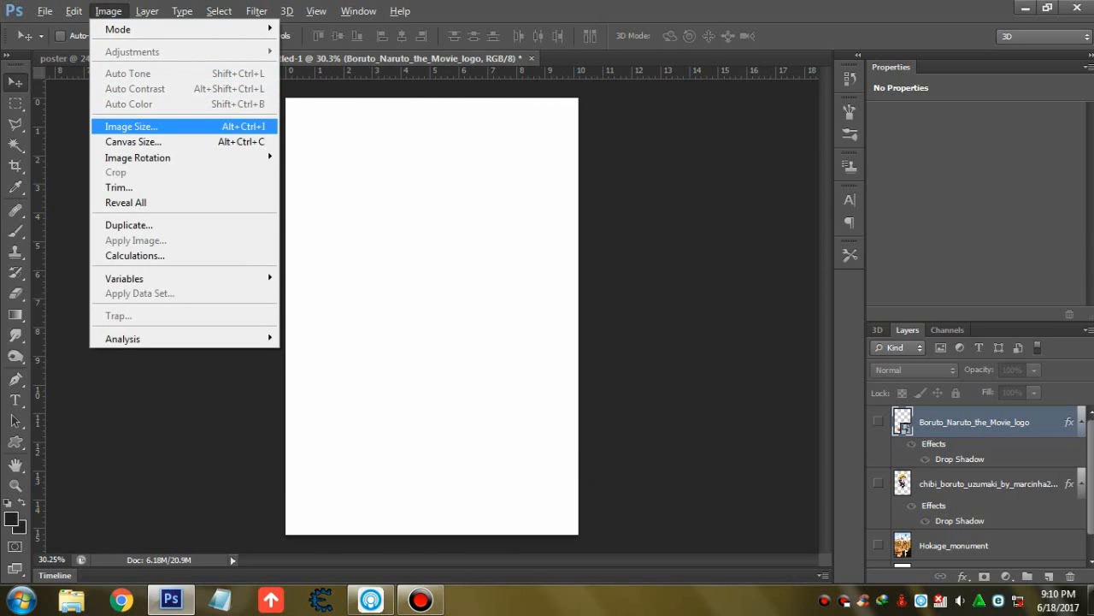
Review Image Size as 1200 × 1800 px at 300 ppi and accept it unchanged
click(130, 127)
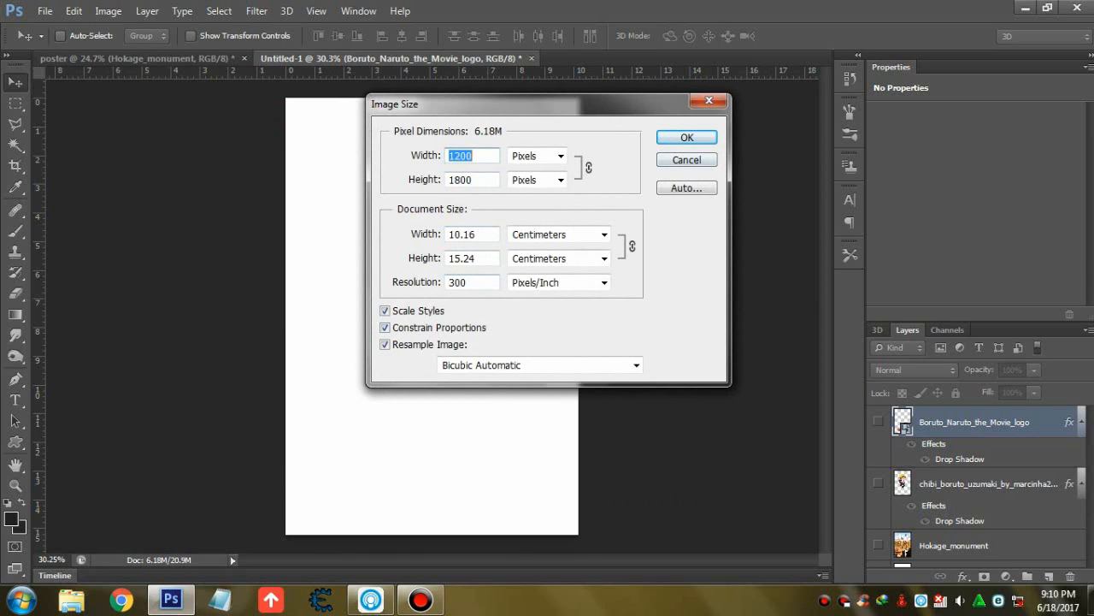
click(688, 161)
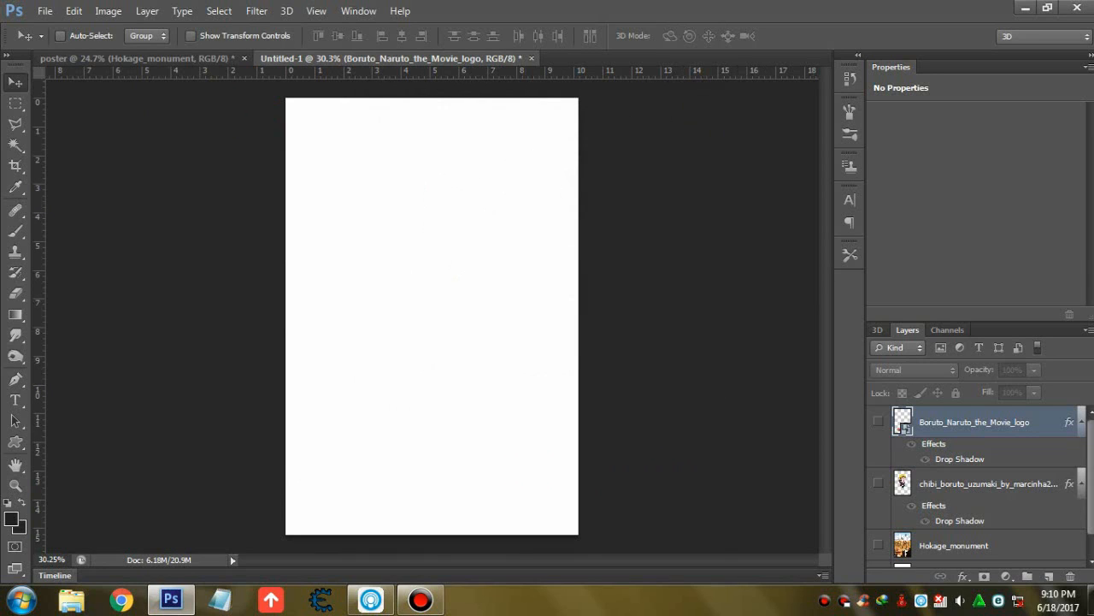
Reveal the character, monument and logo layers and move chibi_boruto above the Boruto logo
click(879, 420)
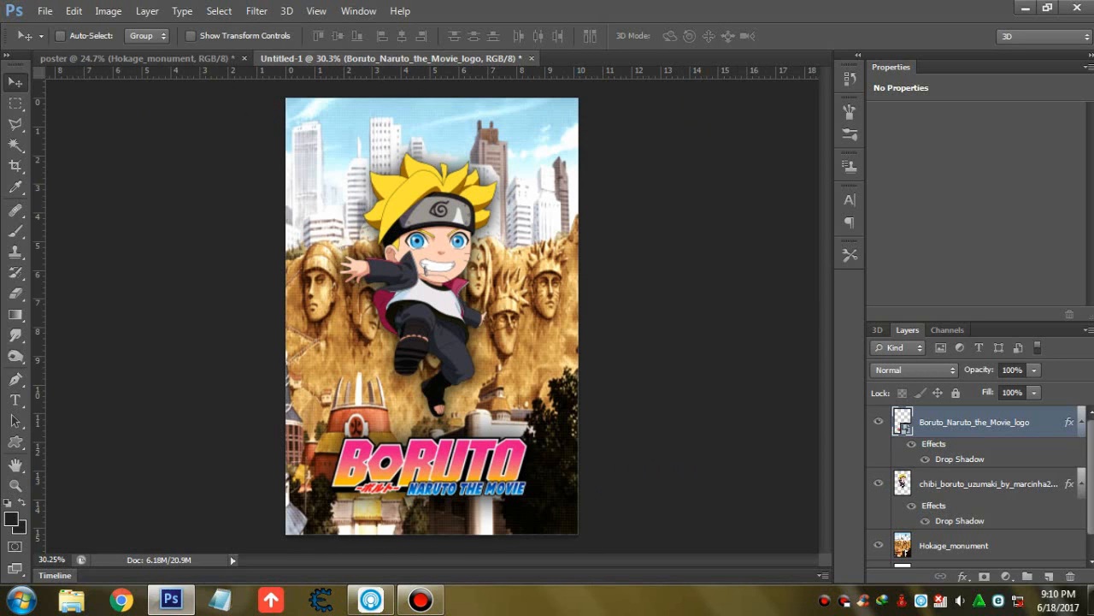
mouse_move(879, 544)
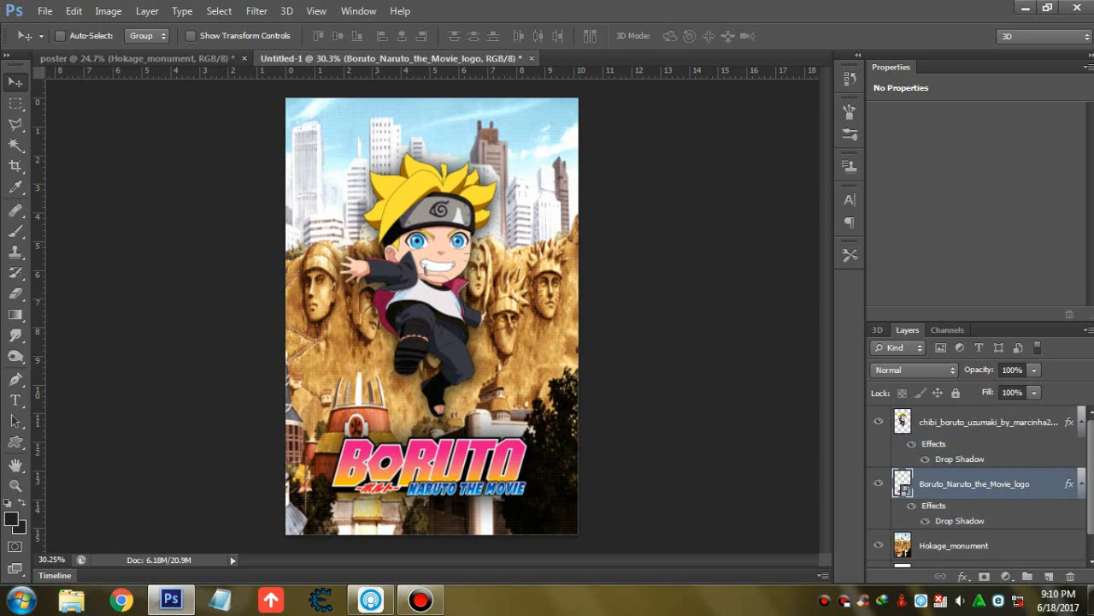
click(983, 420)
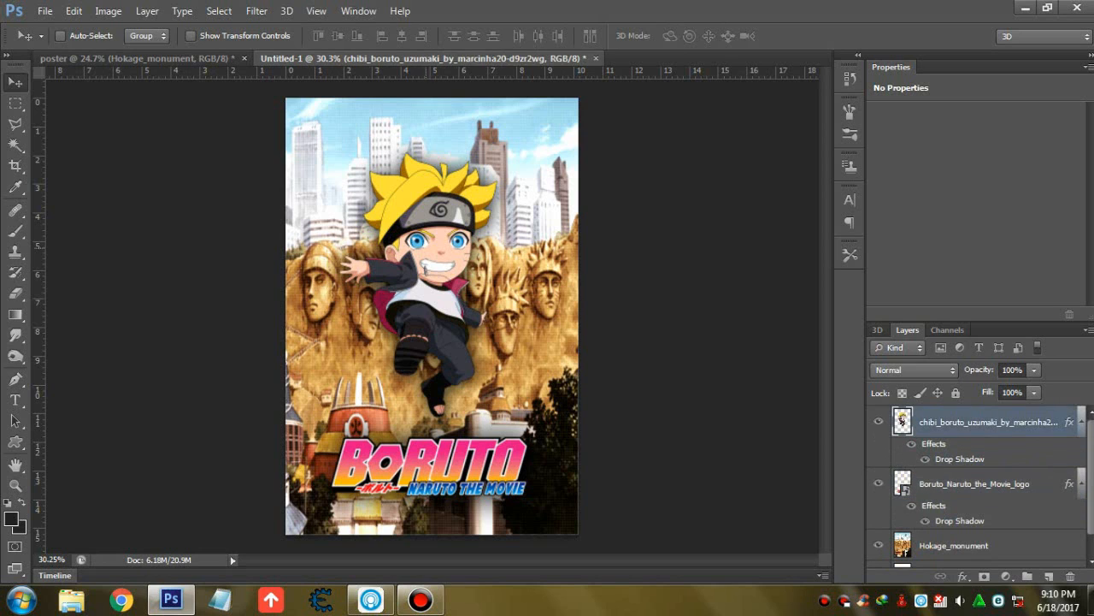
drag(431, 273, 434, 277)
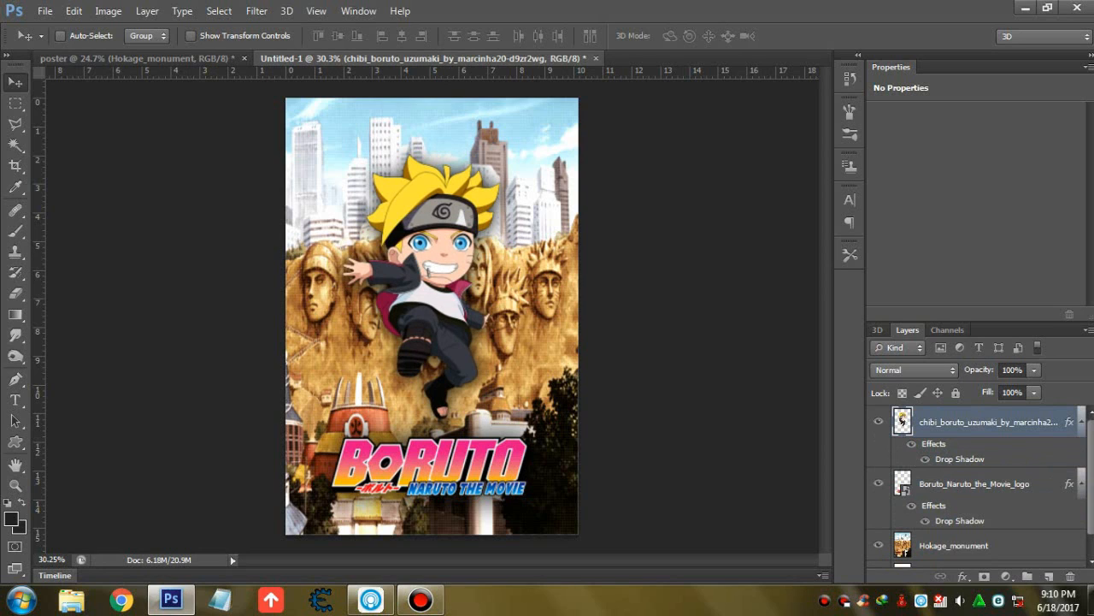
click(974, 482)
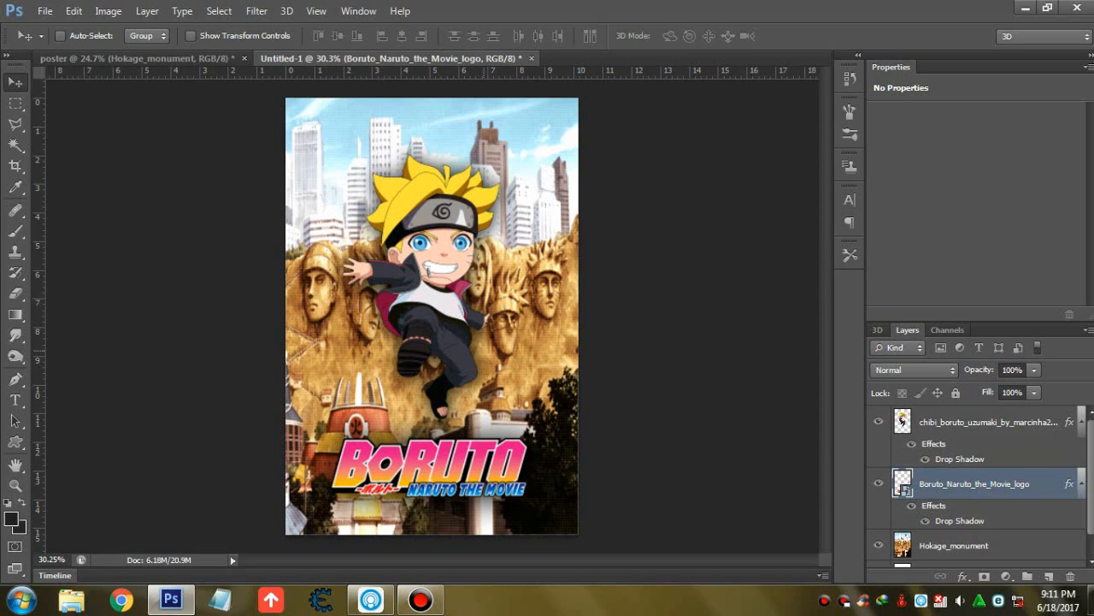
Apply a Levels adjustment to the Hokage_monument layer's input sliders, then add a new layer
click(954, 543)
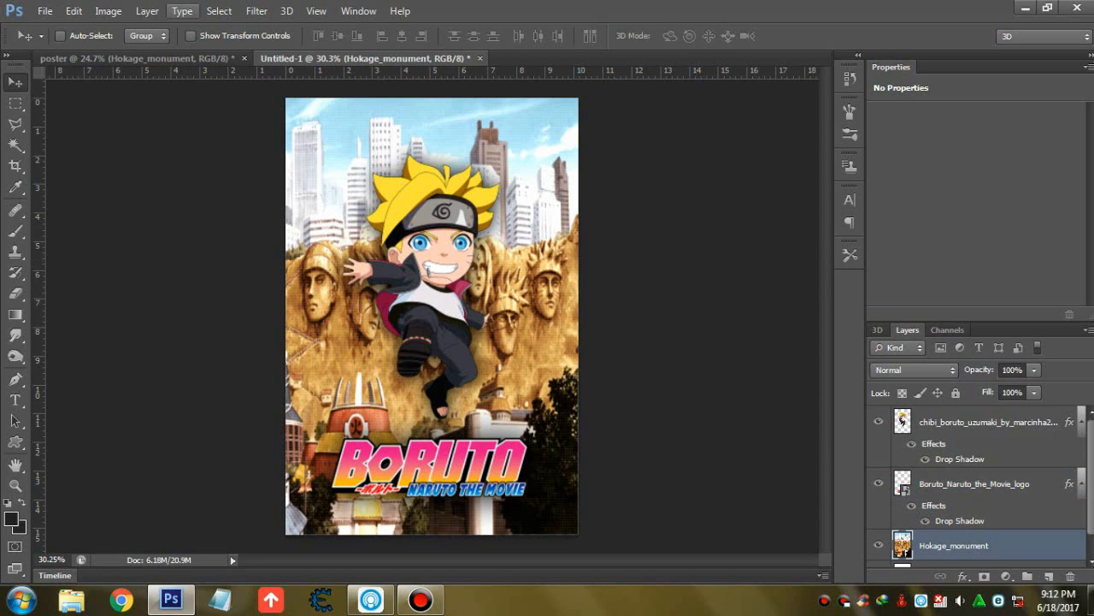
click(108, 10)
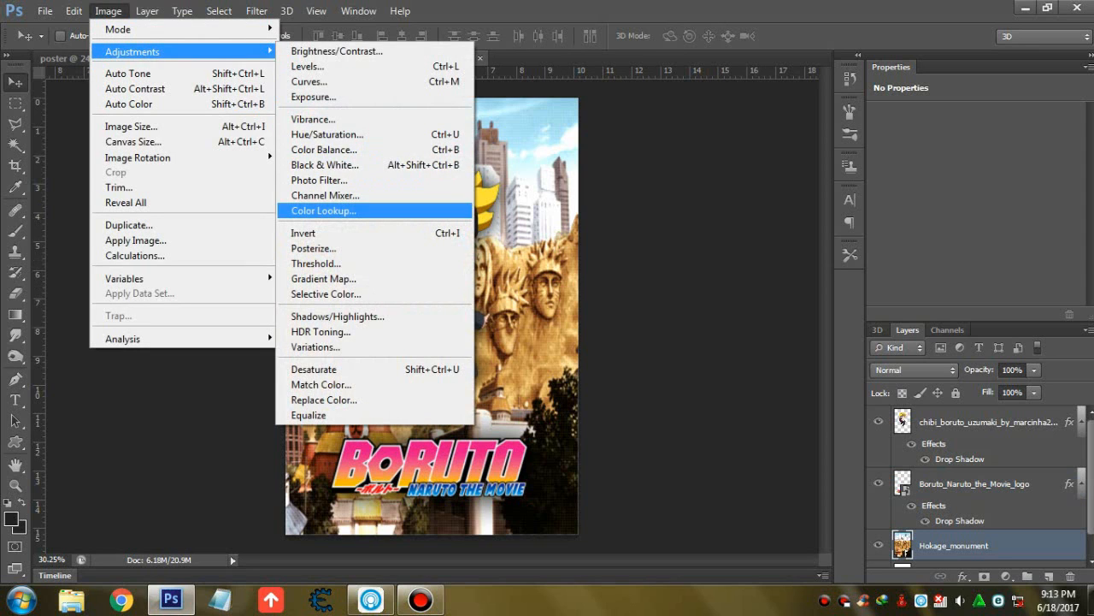
click(307, 65)
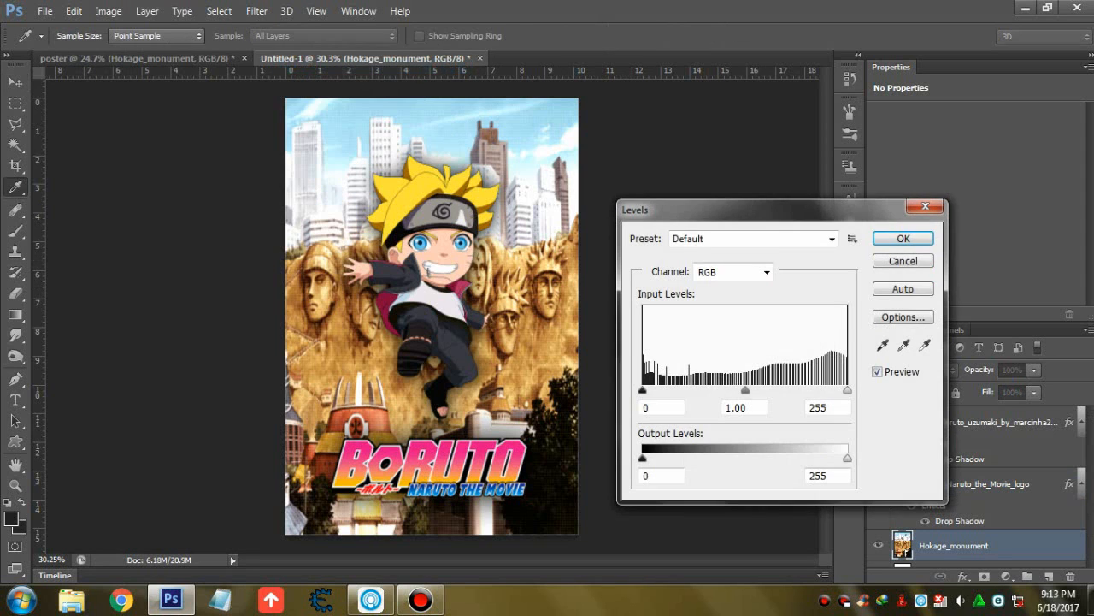
drag(643, 390, 663, 390)
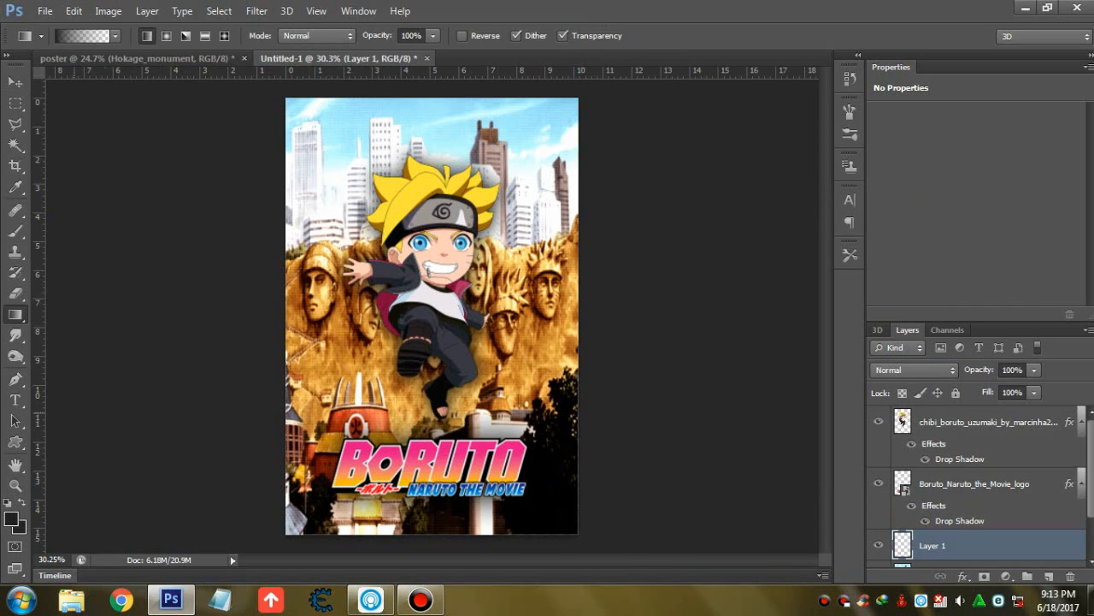
click(12, 499)
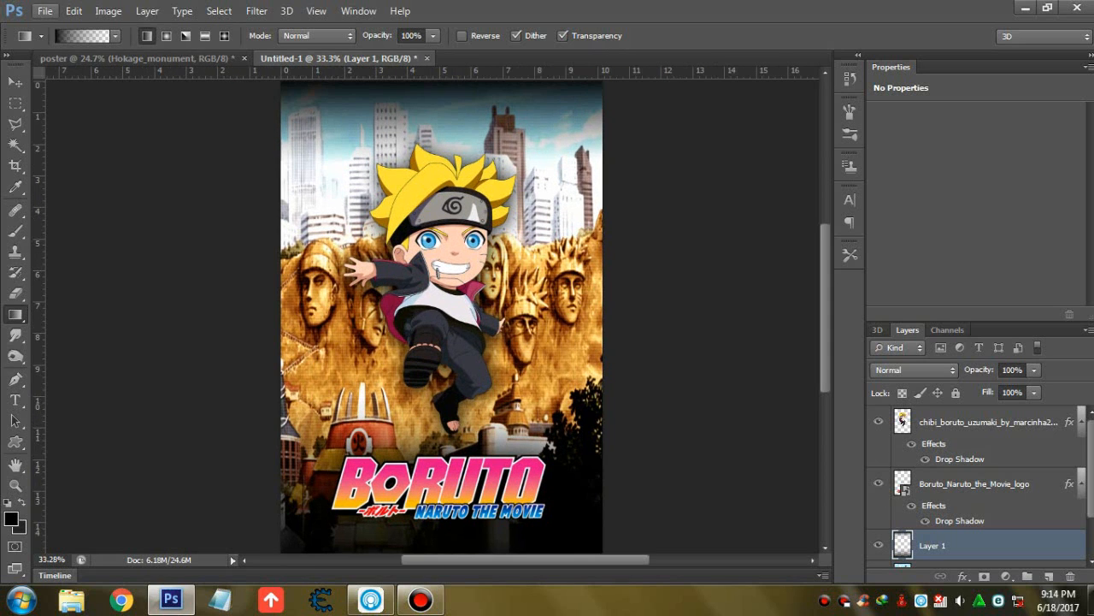
Save a JPEG copy named 'Poster boruto' in the LOGO SEMUA folder with default quality options
click(45, 10)
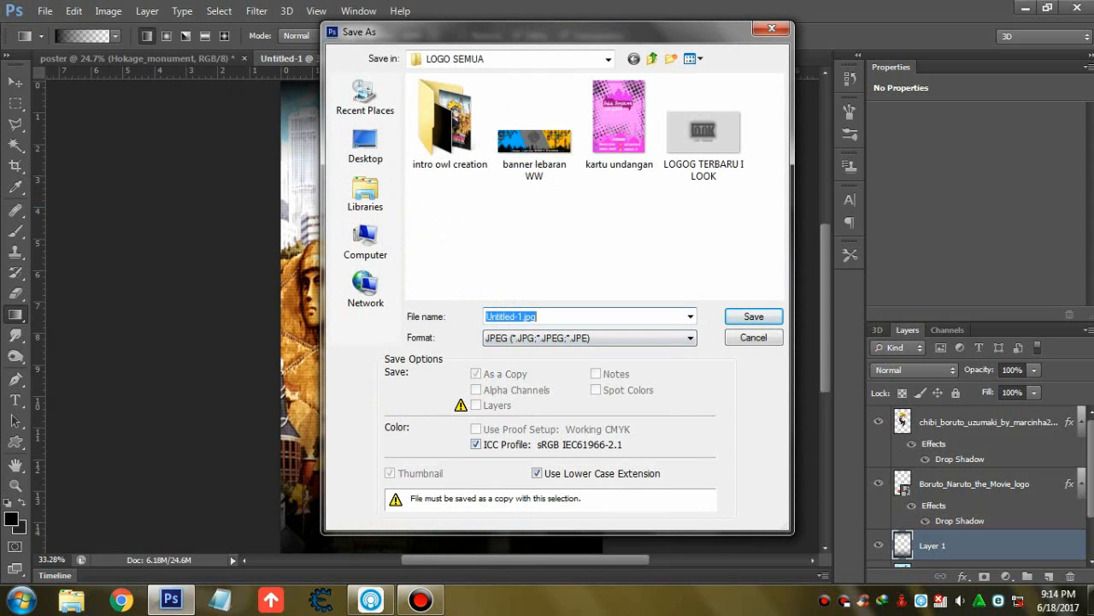
text(P)
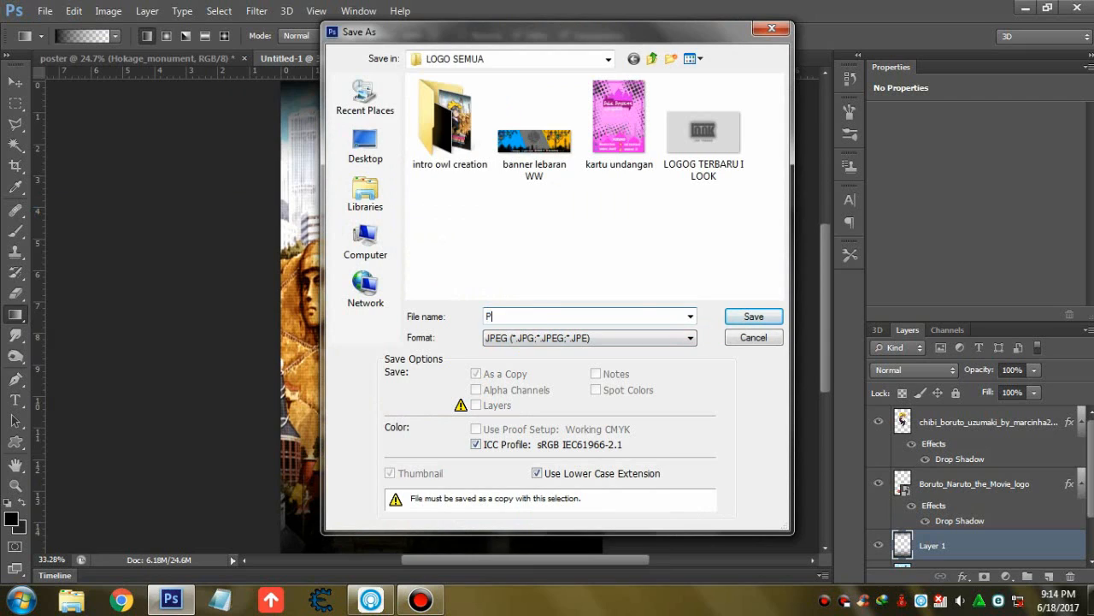
text(oster b)
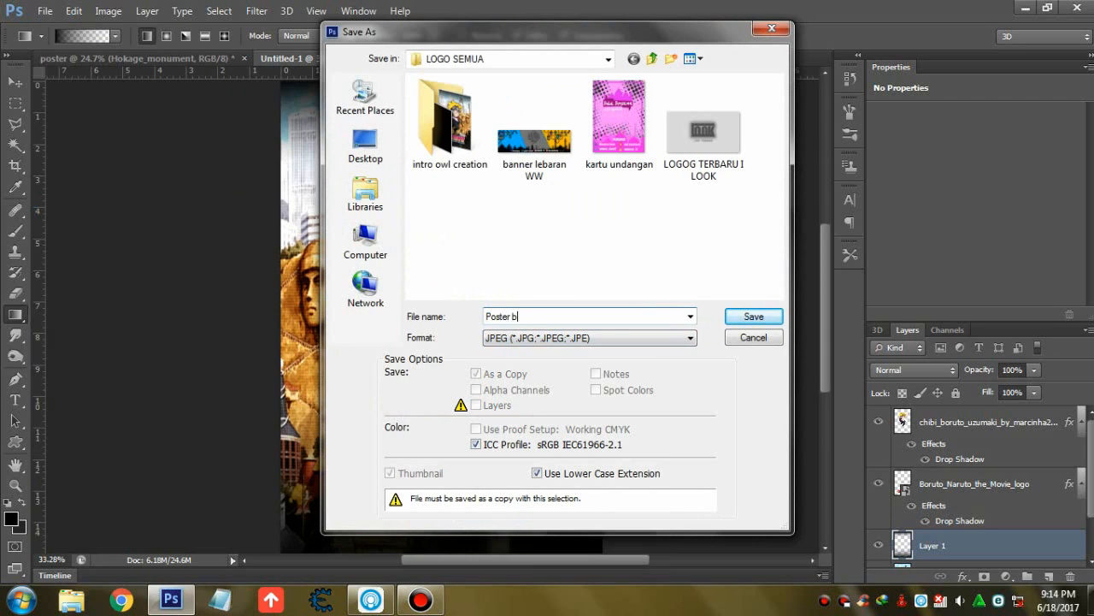
text(oruto)
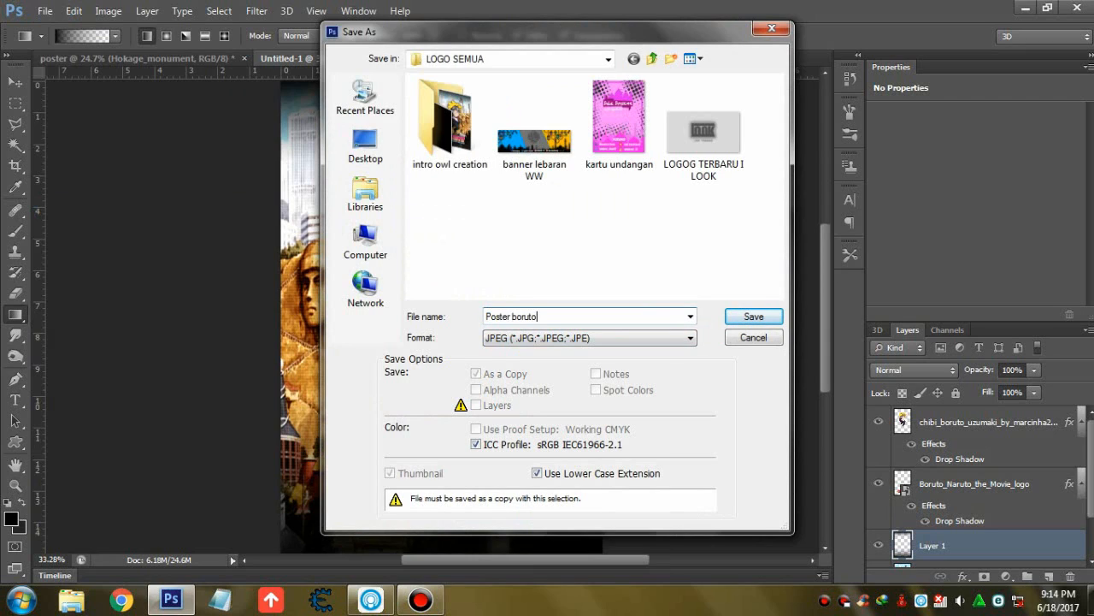
click(752, 315)
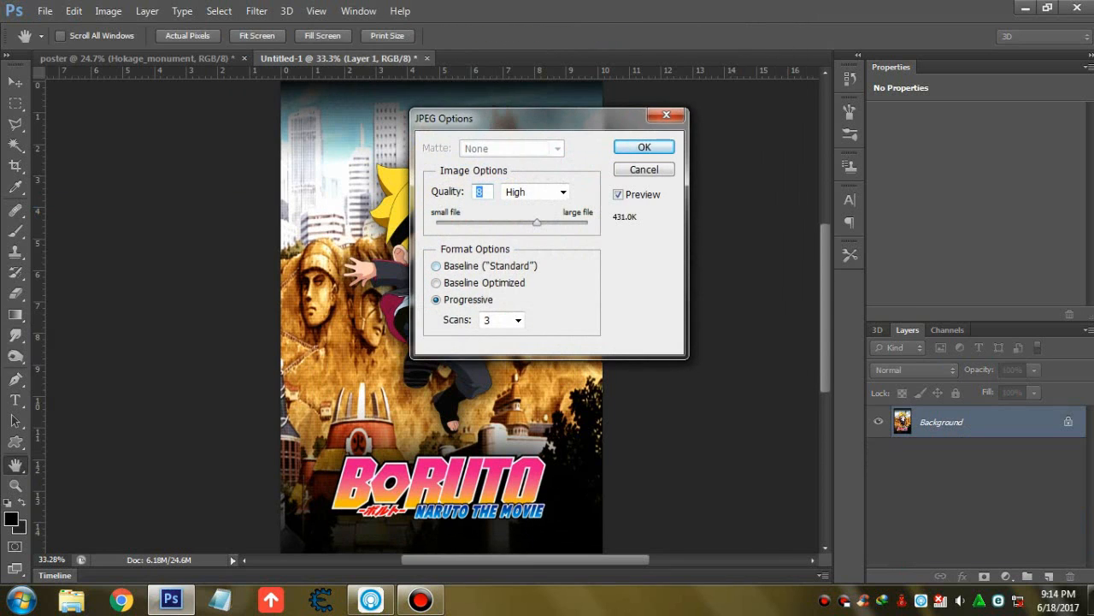
click(642, 147)
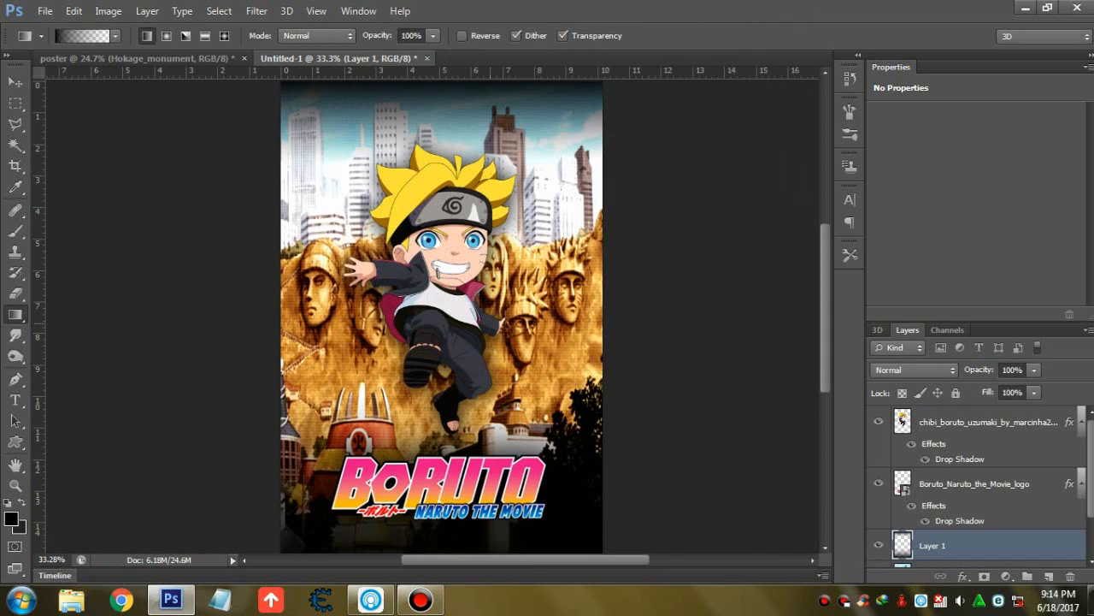